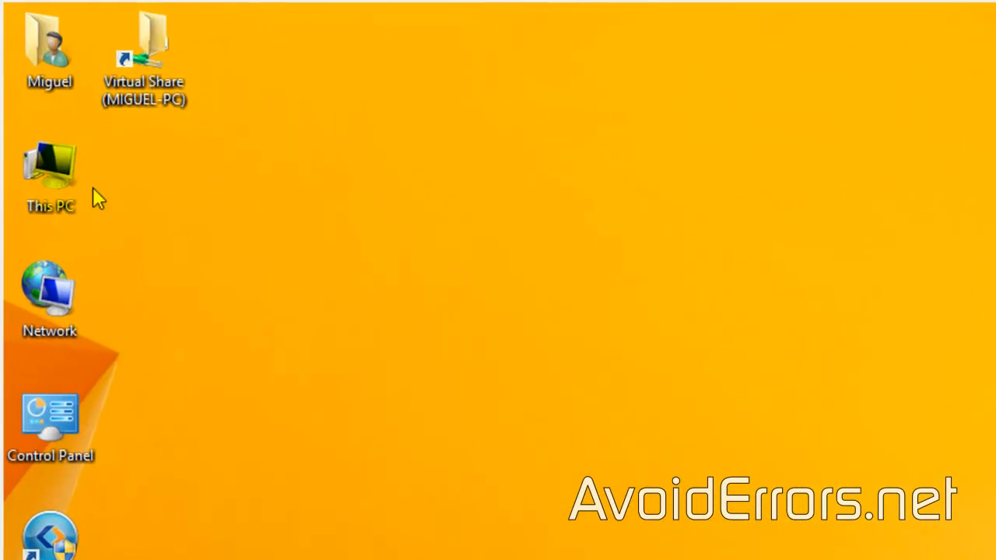
- Manage This PC and show Disk 0's System Reserved and C: partitions in Disk Management
right_click(49, 167)
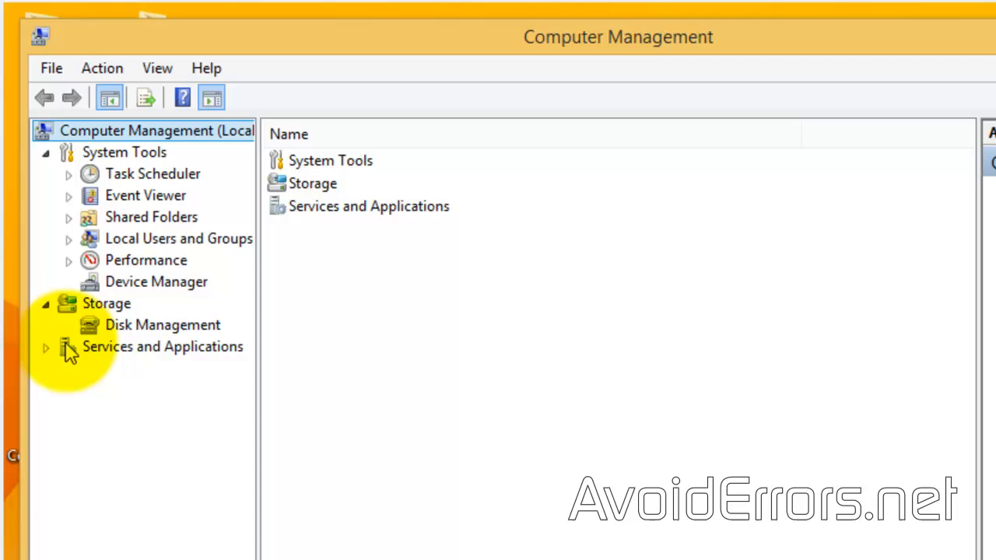
left_click(162, 324)
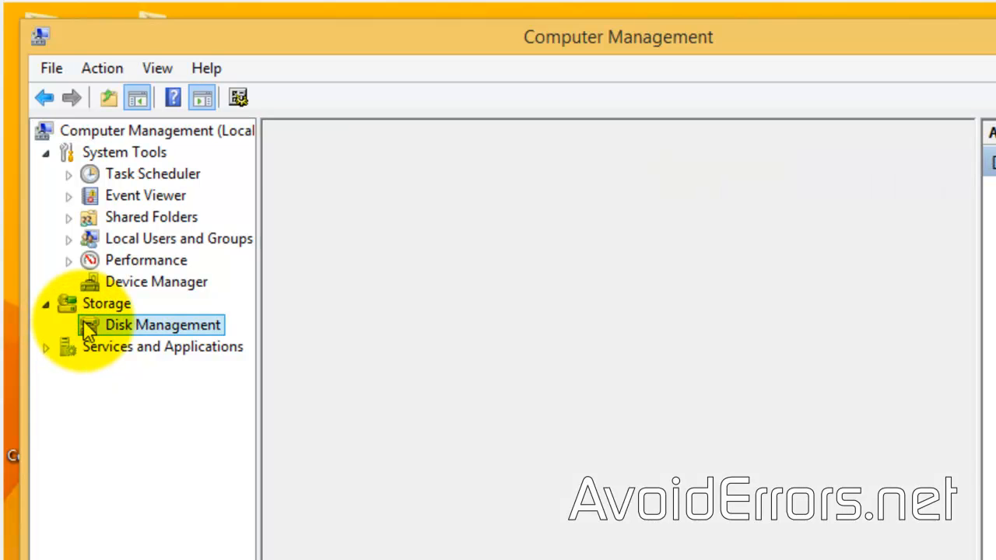
left_click(162, 324)
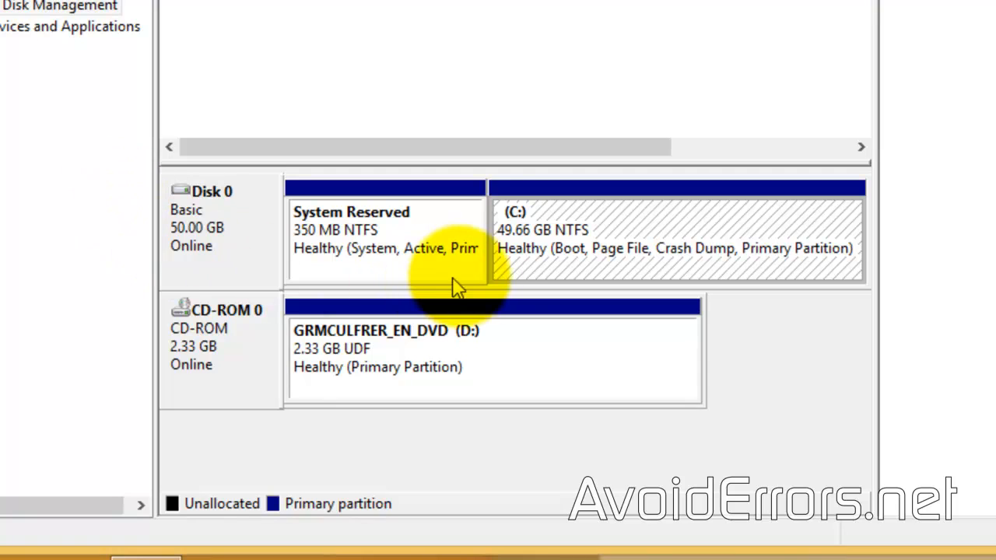
mouse_move(556, 241)
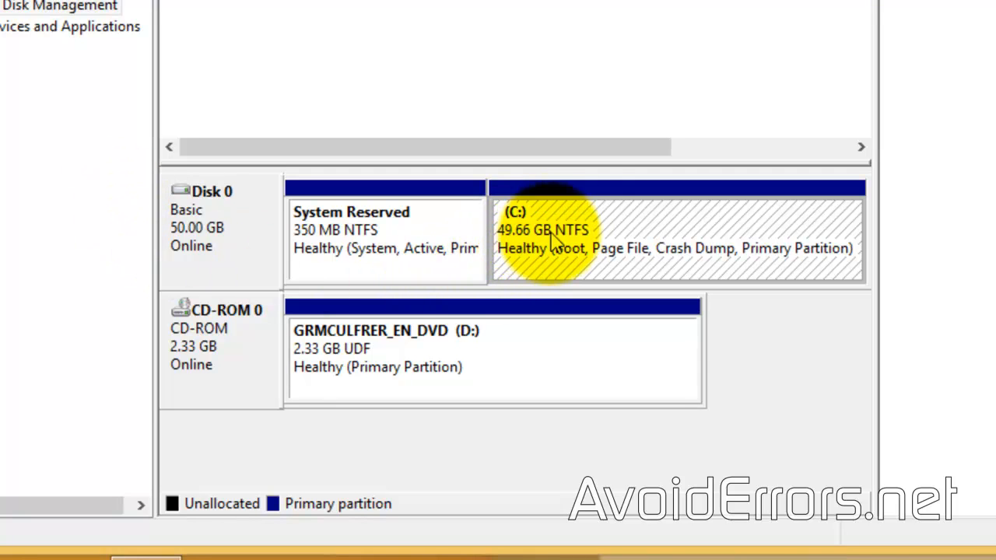
- Shrink the C: volume by 20000 MB, leaving 19.53 GB unallocated on Disk 0
right_click(544, 233)
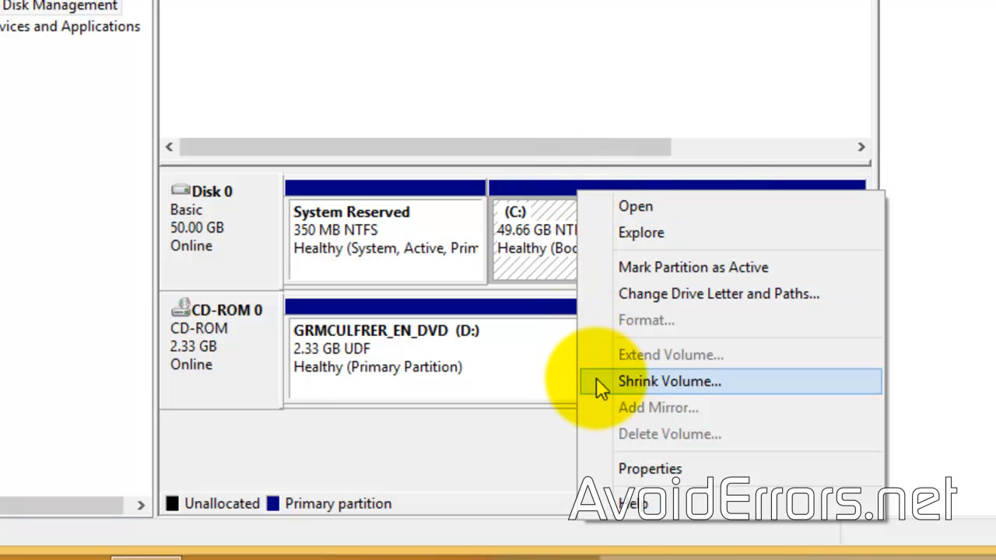
left_click(669, 381)
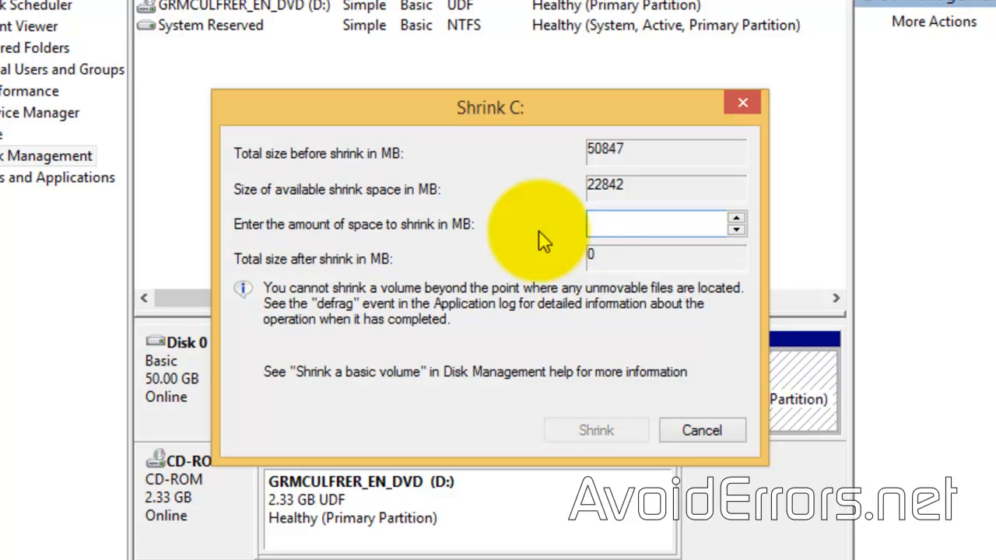
type("20000")
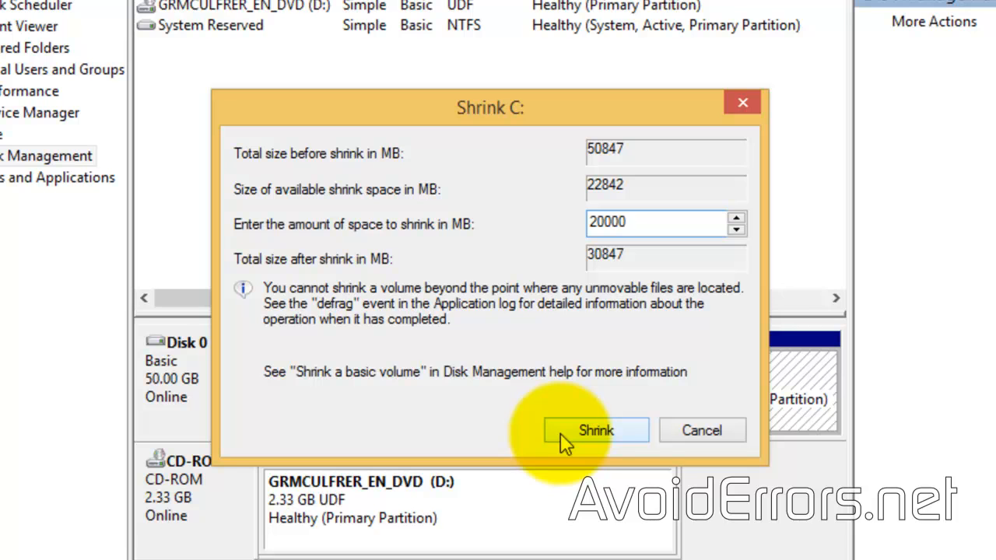
left_click(595, 430)
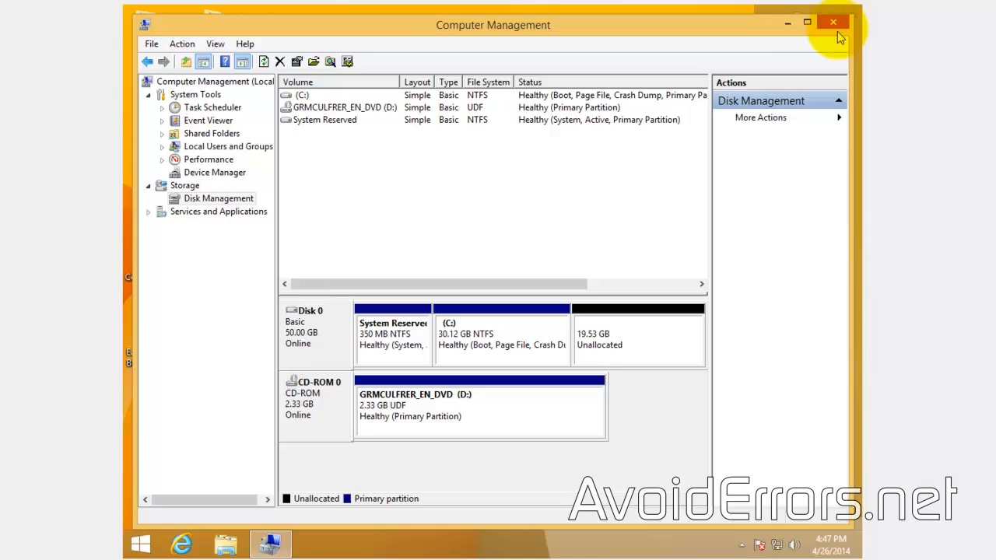
- Close Computer Management and restart Windows 8.1 from the Start button's power options
left_click(832, 22)
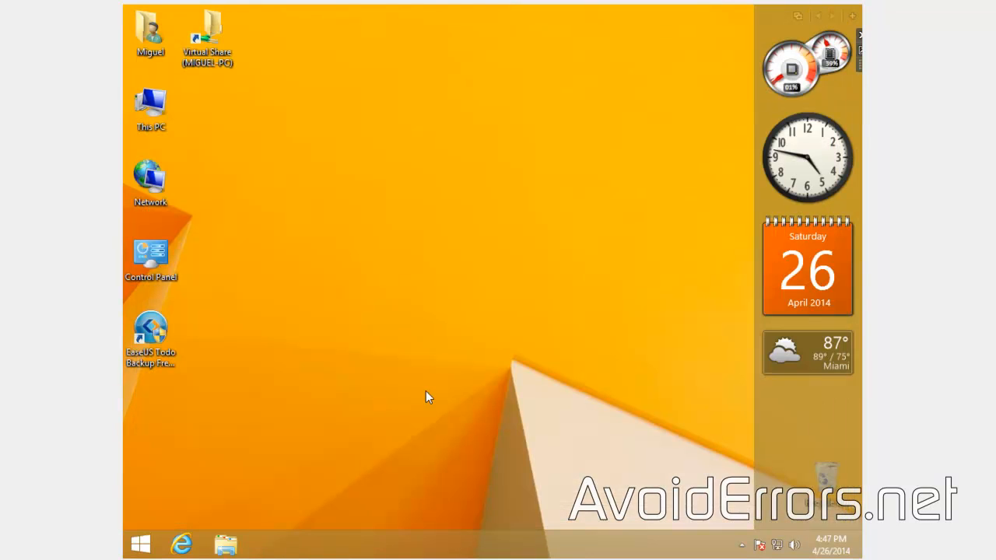
right_click(140, 544)
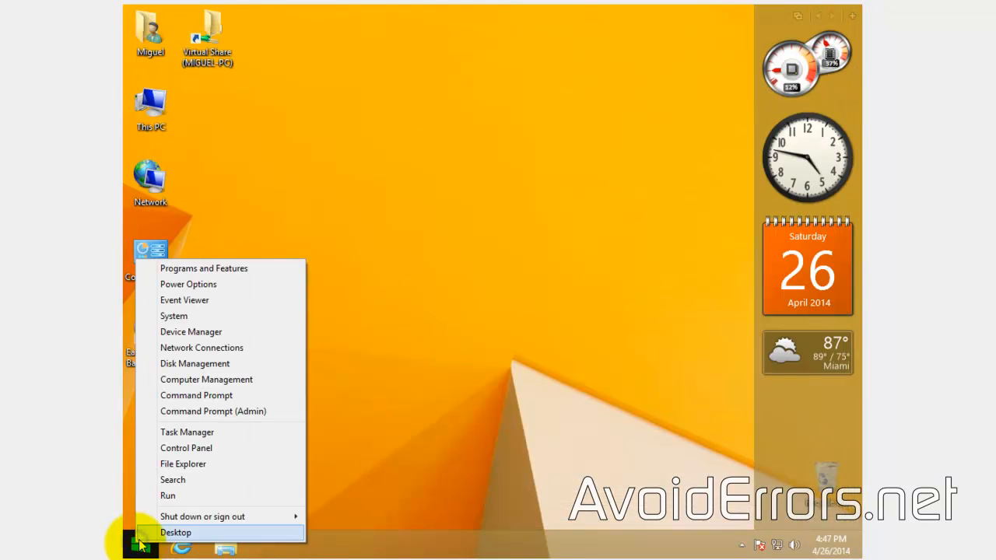
mouse_move(203, 516)
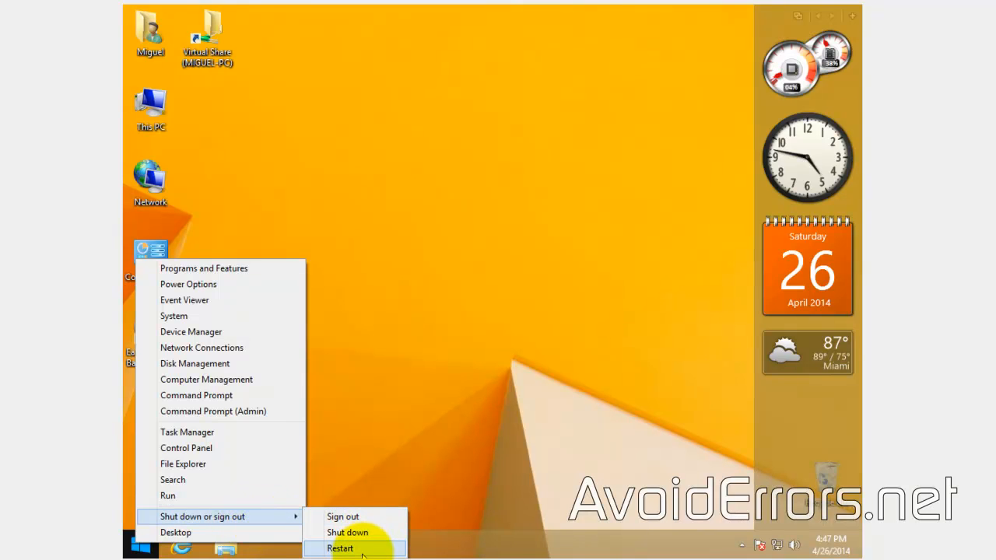
left_click(341, 549)
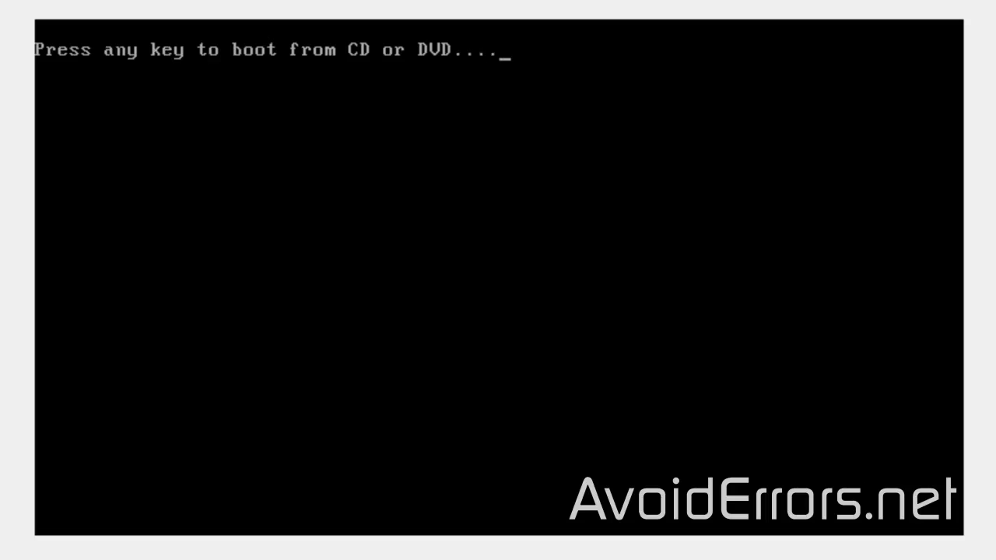
- Boot the Windows 7 DVD, keep English settings, begin installation and accept the license terms
key("enter")
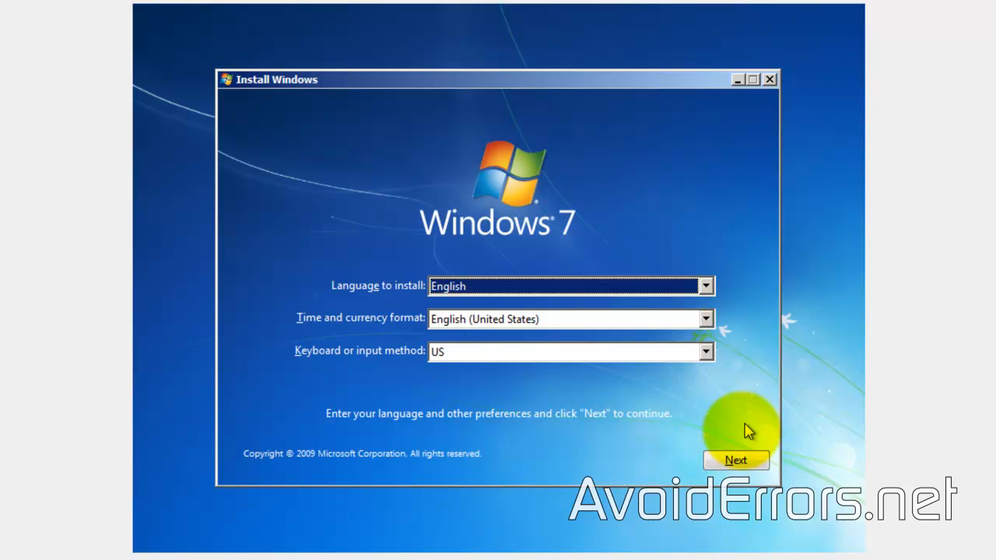
left_click(735, 460)
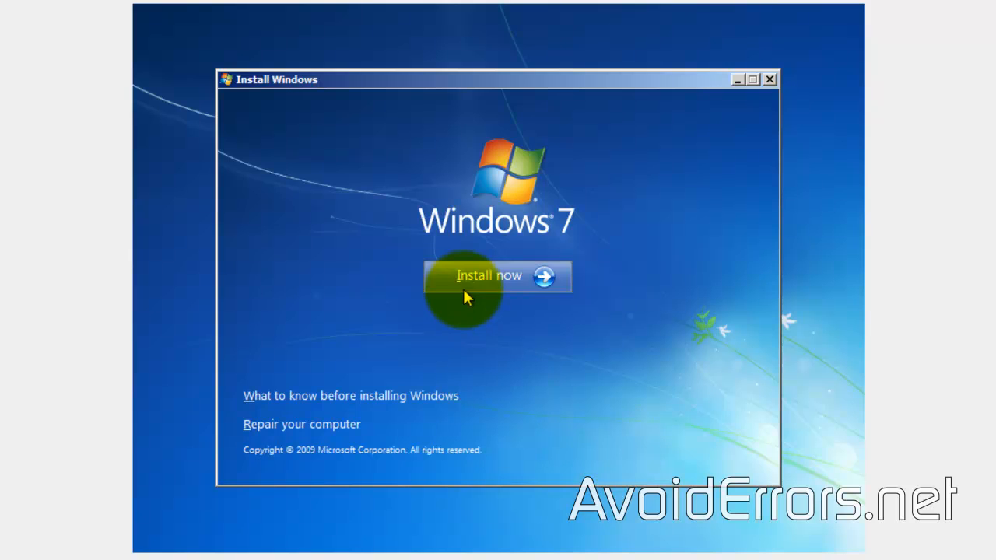
left_click(489, 276)
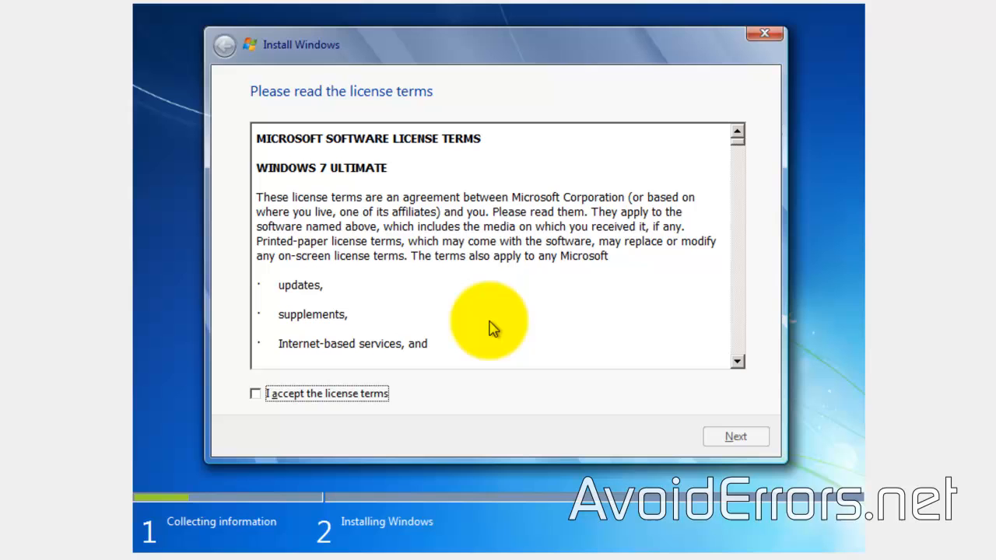
left_click(255, 393)
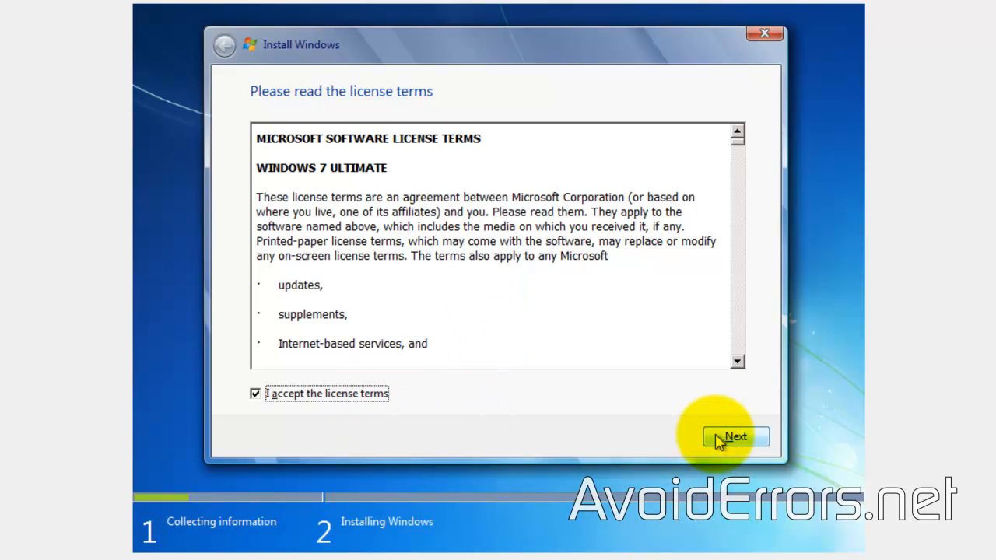
- Custom-install Windows 7 onto Disk 0's 19.5 GB unallocated space
left_click(735, 436)
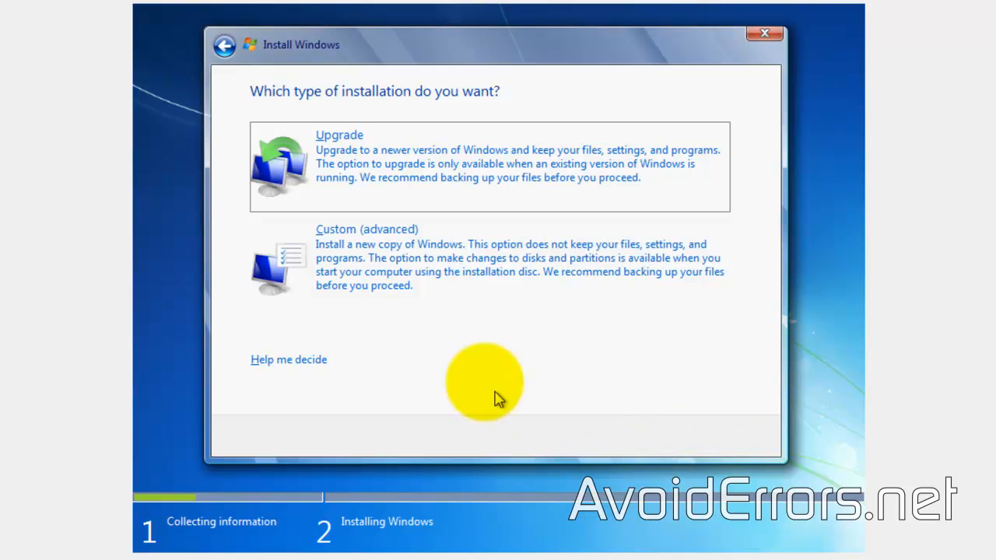
mouse_move(439, 305)
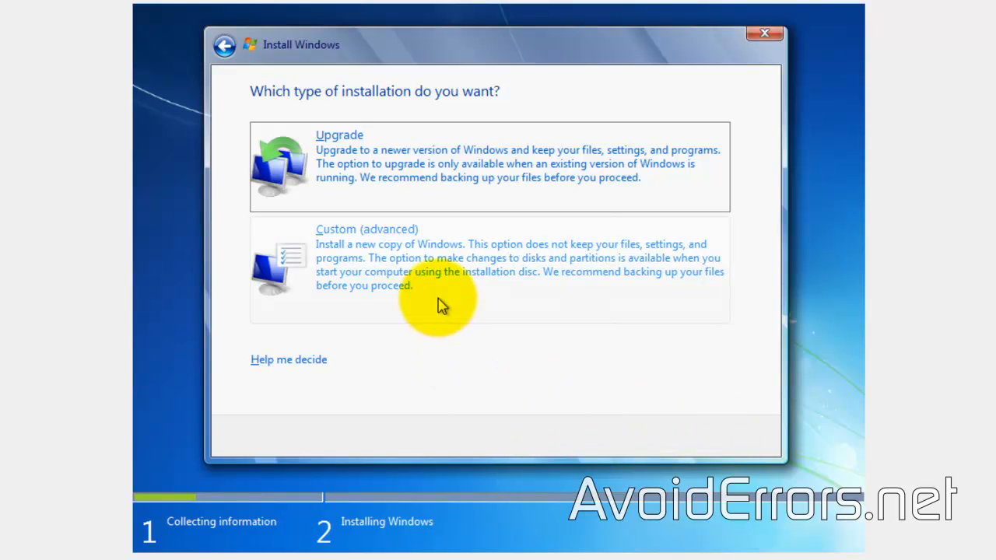
left_click(366, 228)
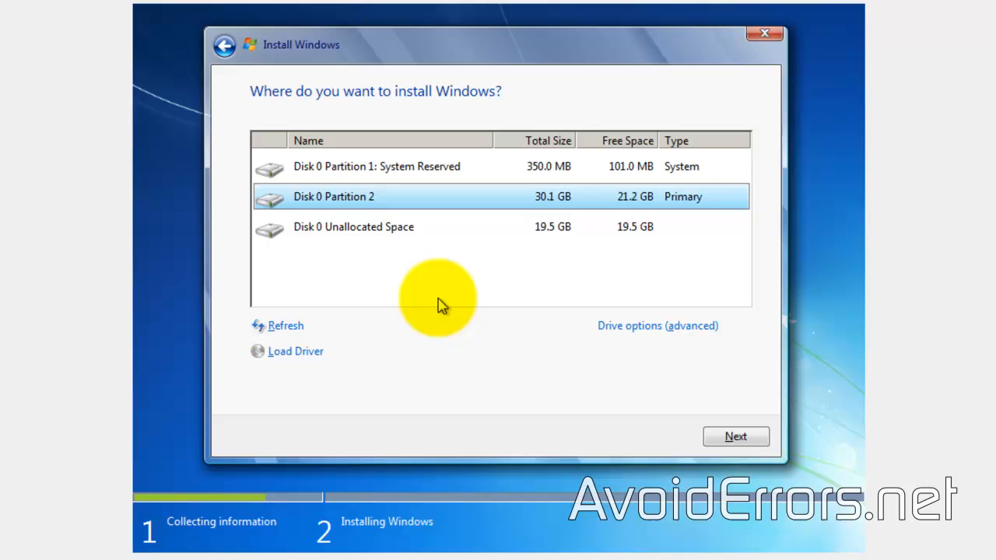
left_click(354, 226)
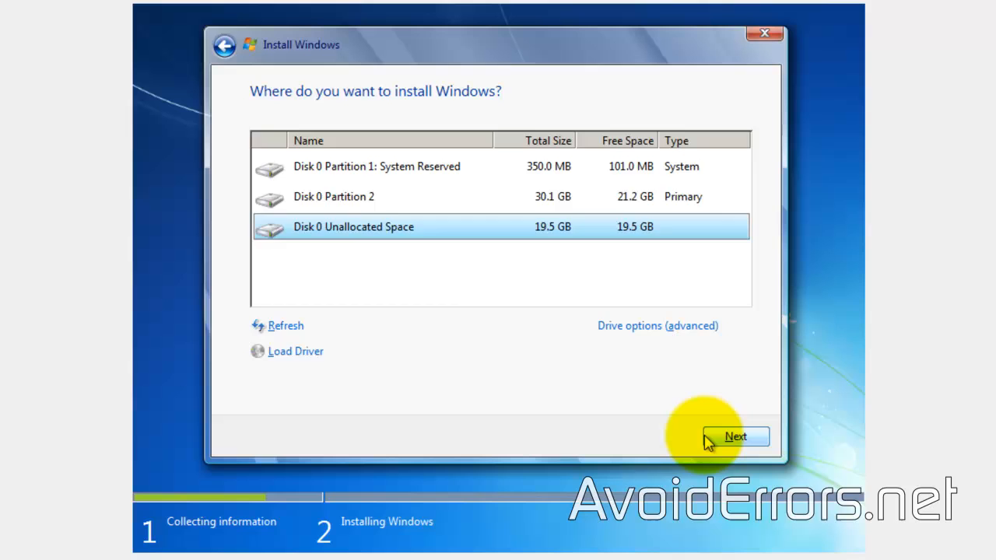
left_click(736, 436)
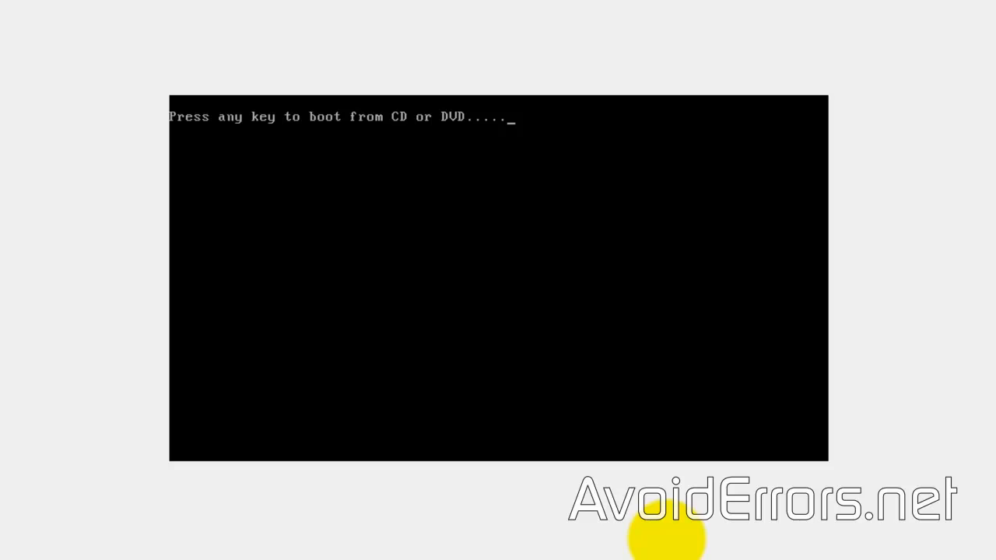
- Restart Windows 7 from the Start menu and highlight Windows 8.1 in the boot manager
key("enter")
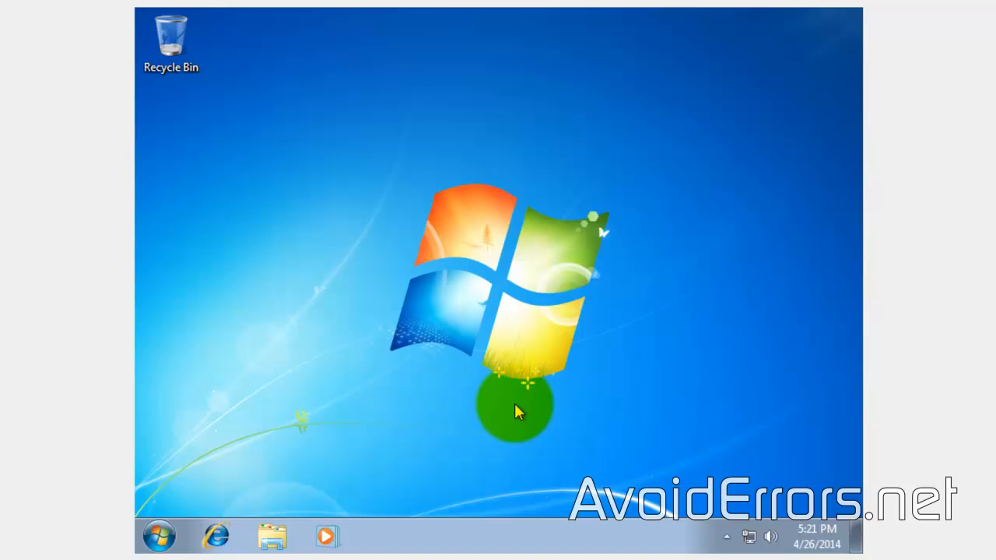
left_click(158, 535)
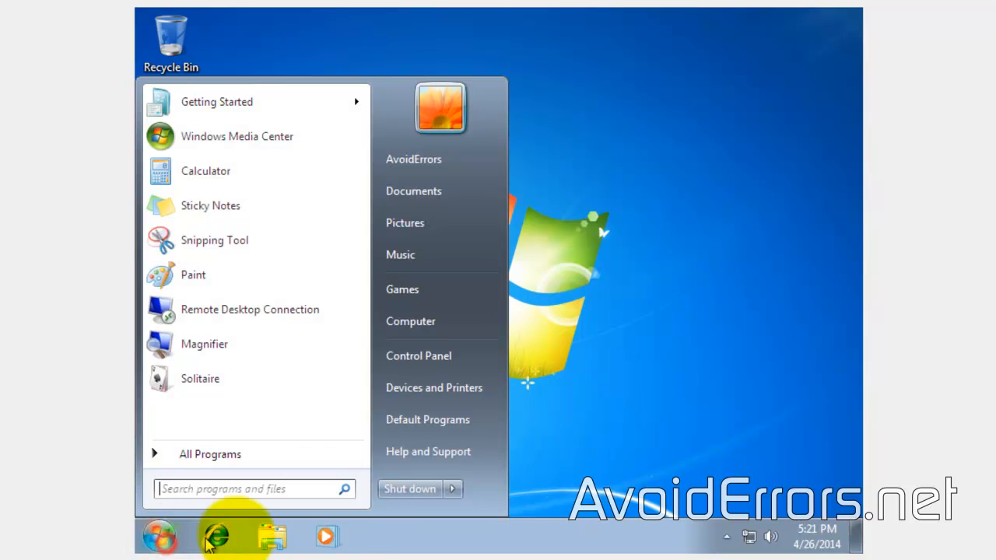
left_click(452, 489)
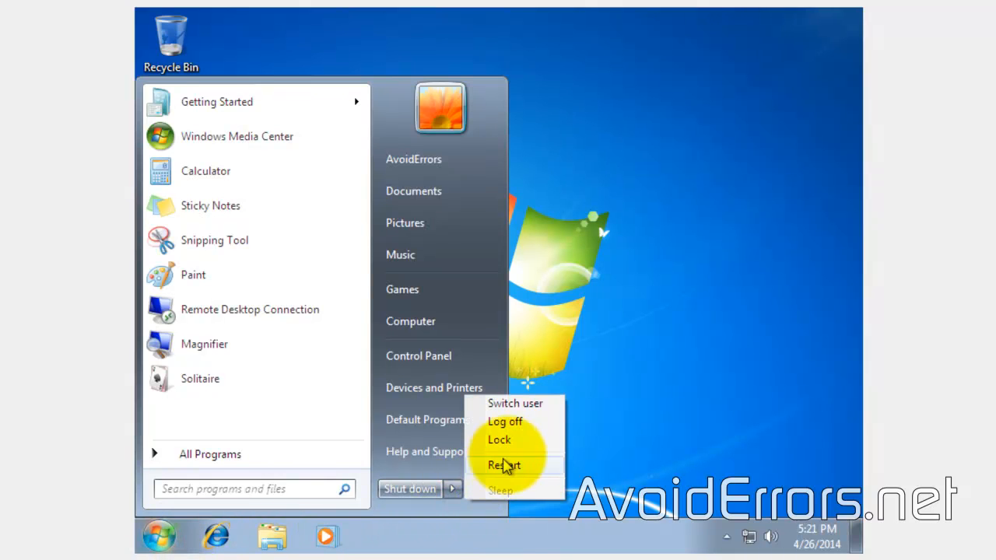
left_click(504, 465)
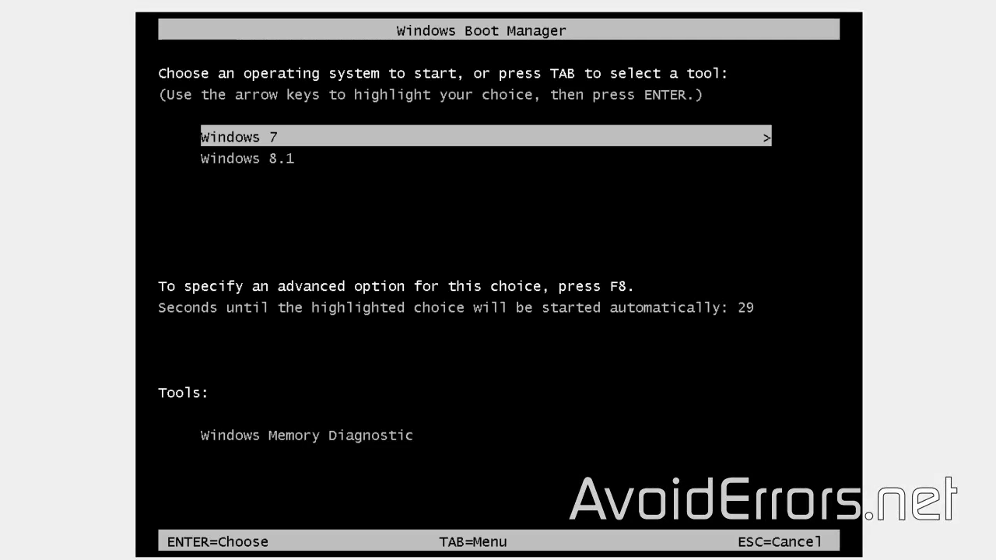
key("Down")
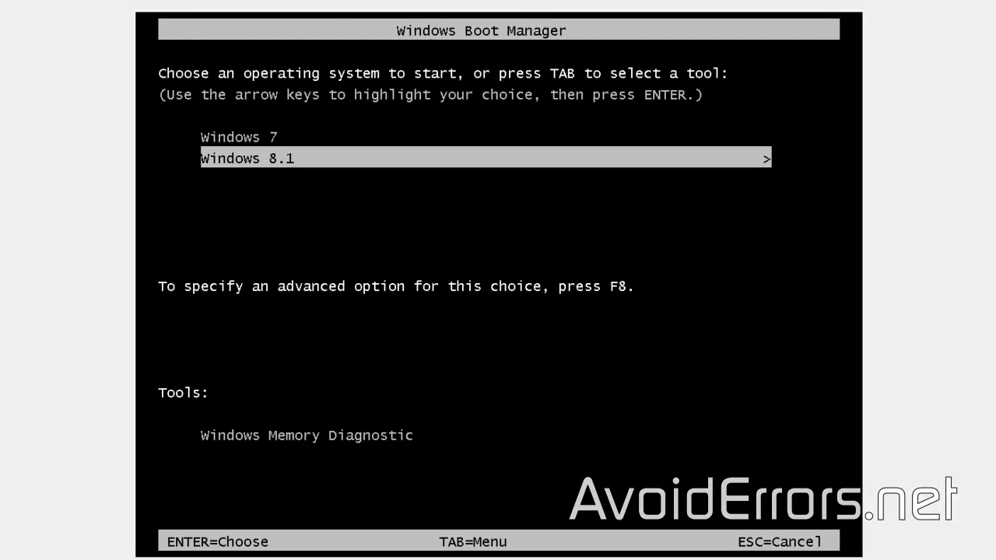